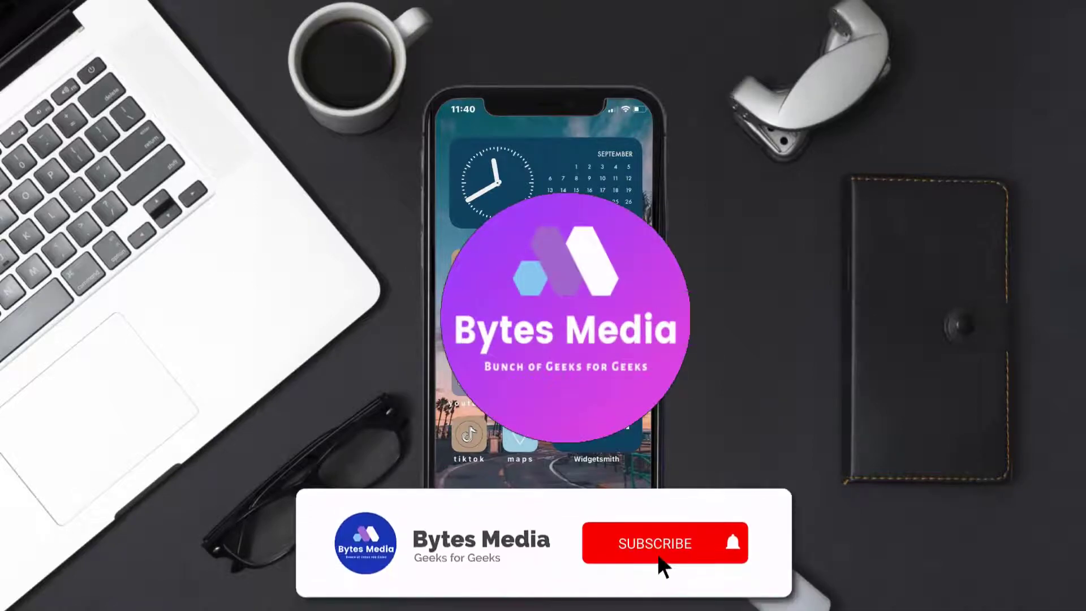
- Launch the App Store from the Home Screen
left_click(655, 543)
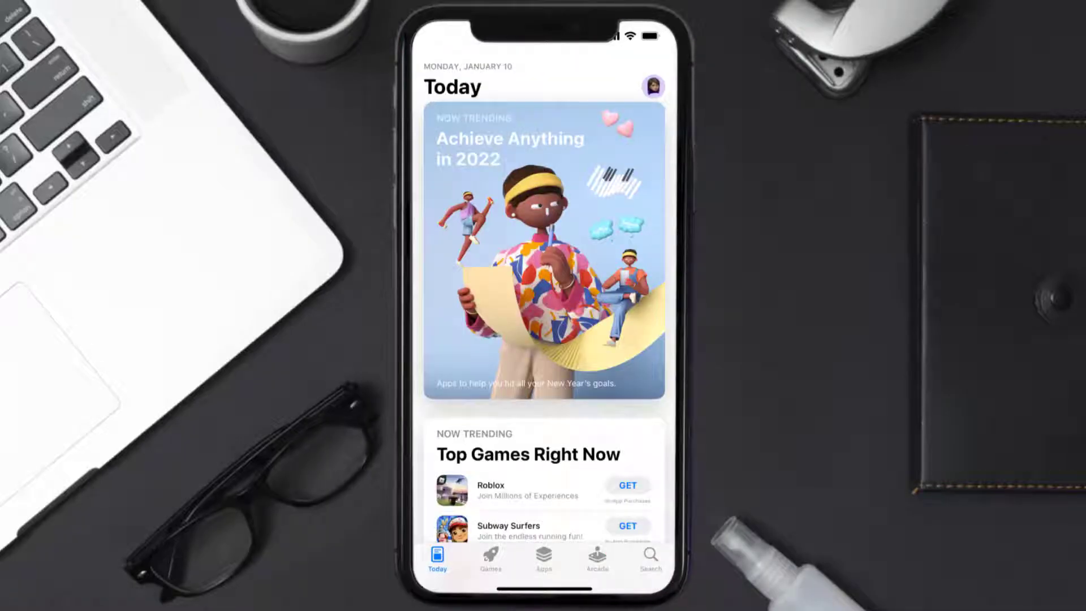
- Search the App Store for 'woolworths app' and start updating Woolworths
left_click(649, 558)
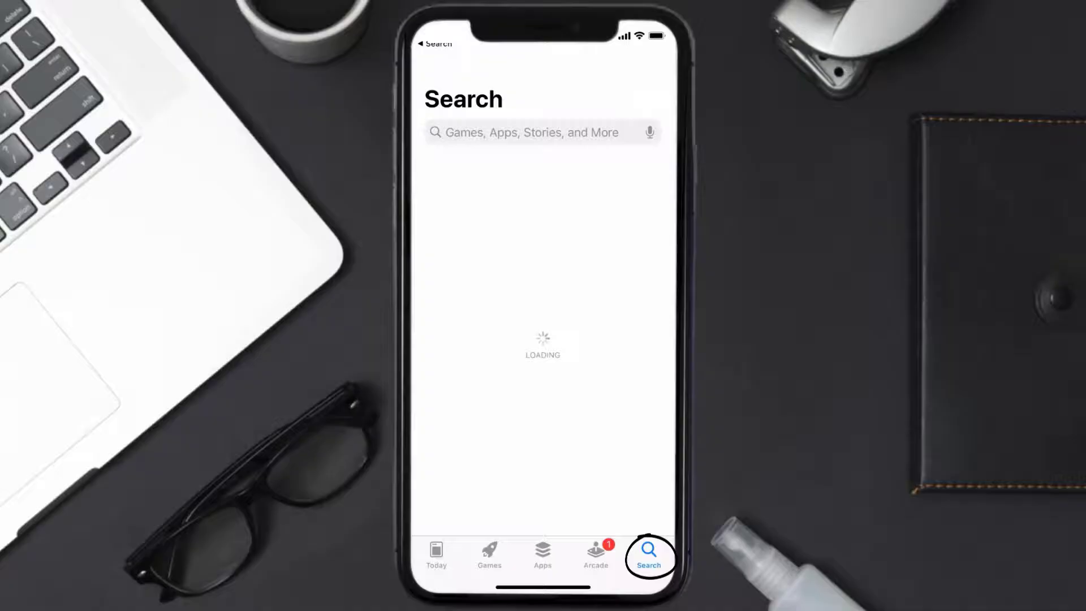
type("woolworths app")
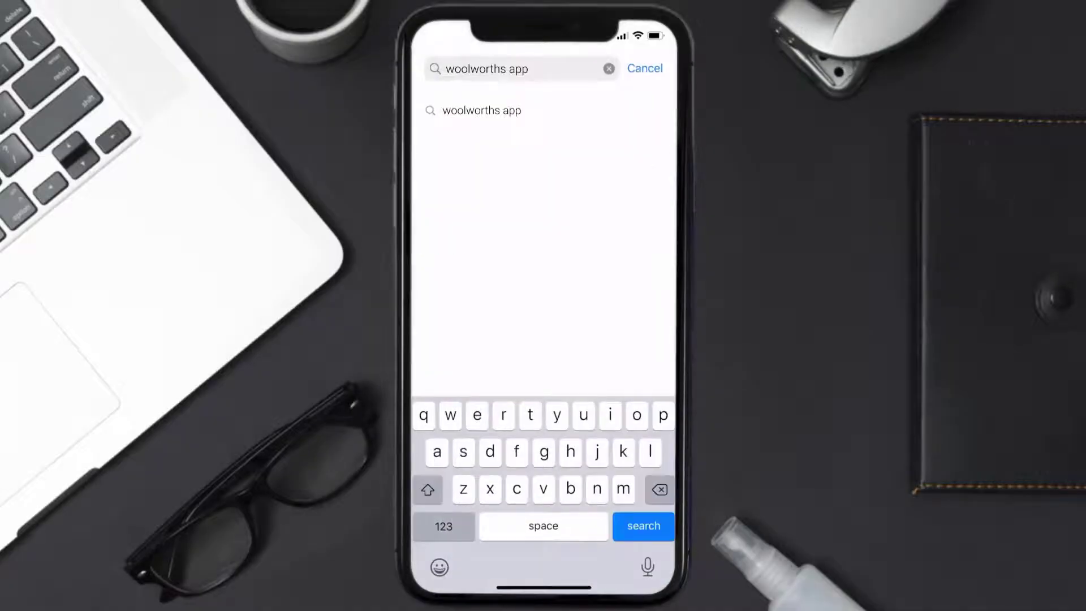
left_click(643, 526)
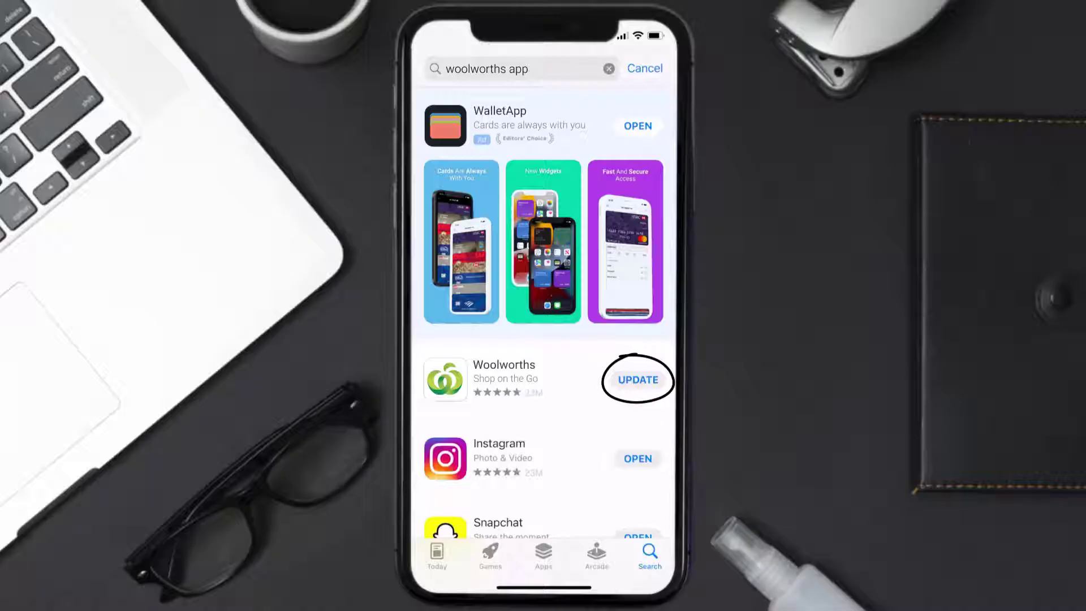
left_click(636, 380)
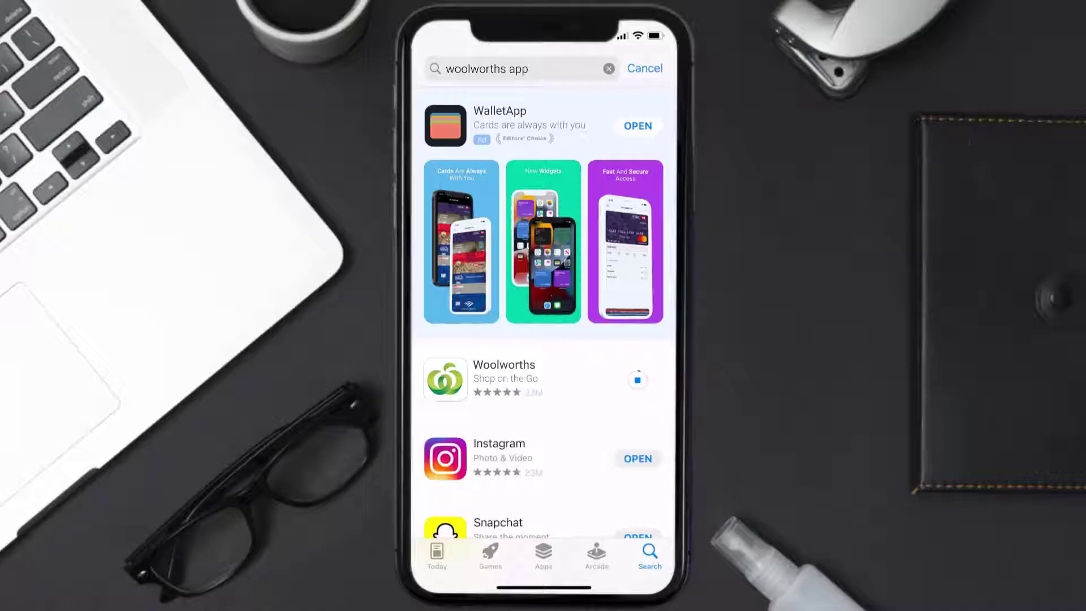
left_click(636, 380)
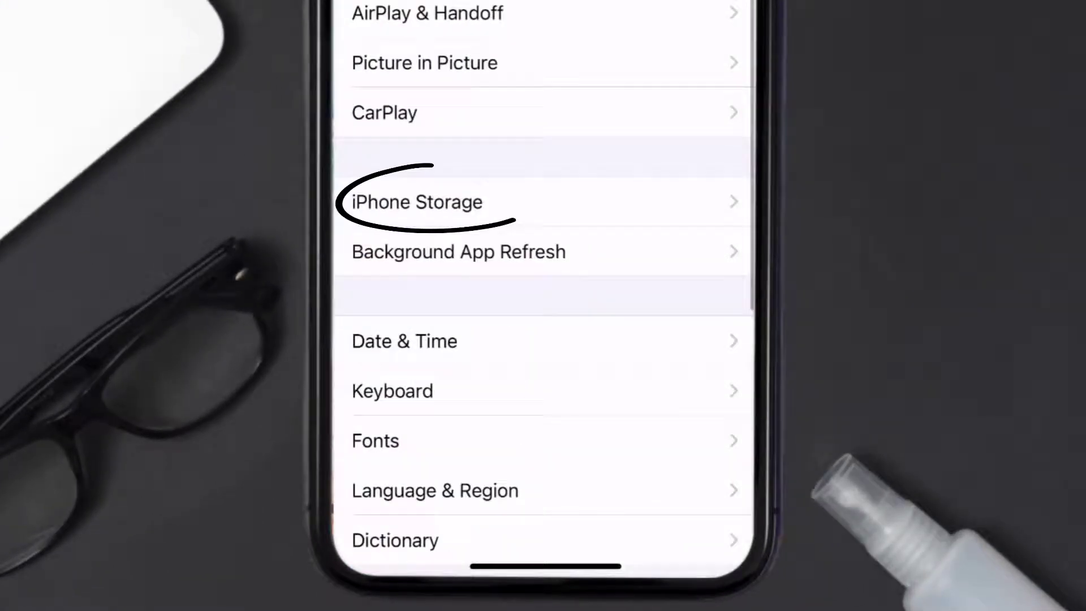
- View Woolworths' entry in iPhone Storage (231.3 MB app, 303.1 MB data)
left_click(414, 201)
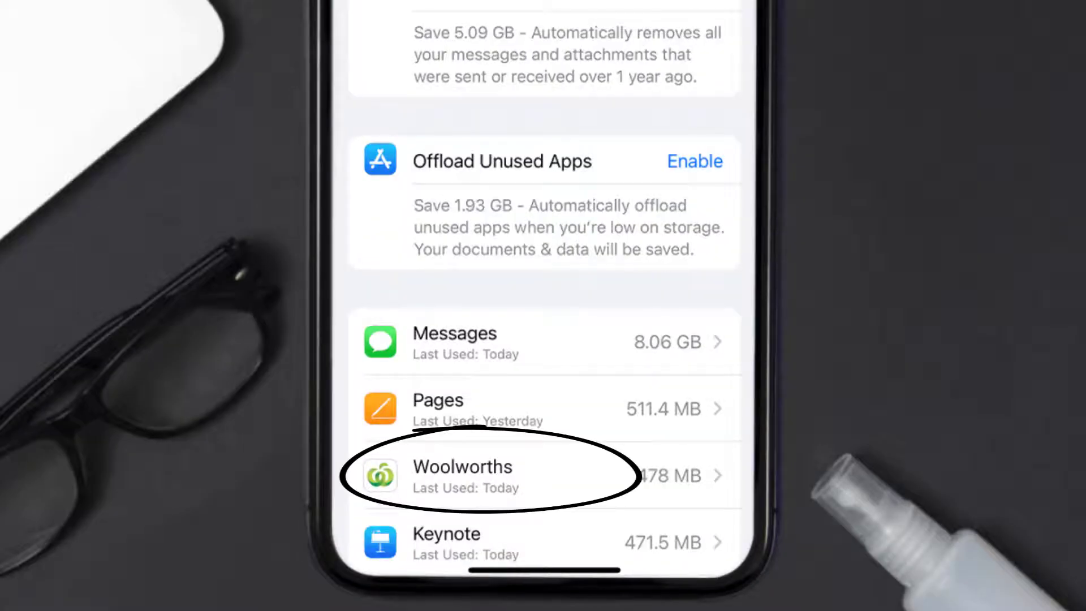
left_click(485, 476)
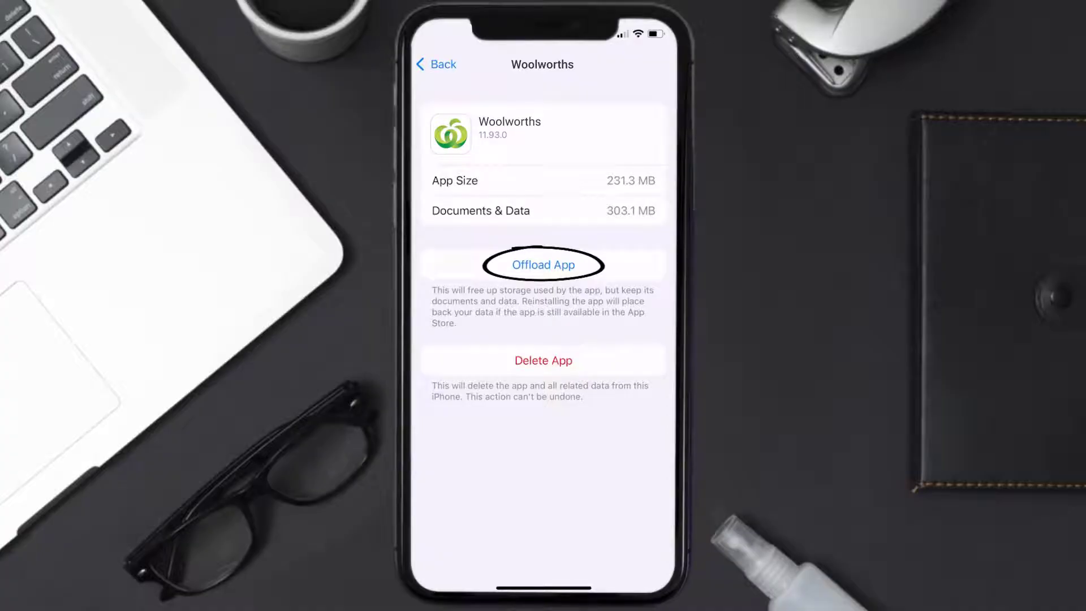
- Offload Woolworths keeping its 303.4 MB of data, then reinstall it
left_click(543, 264)
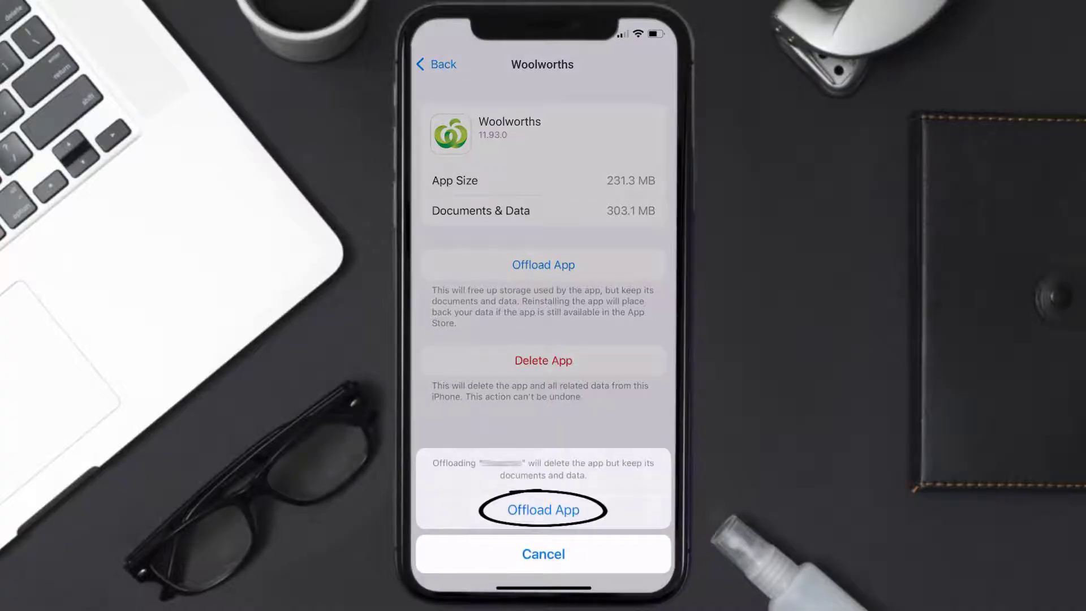
left_click(542, 509)
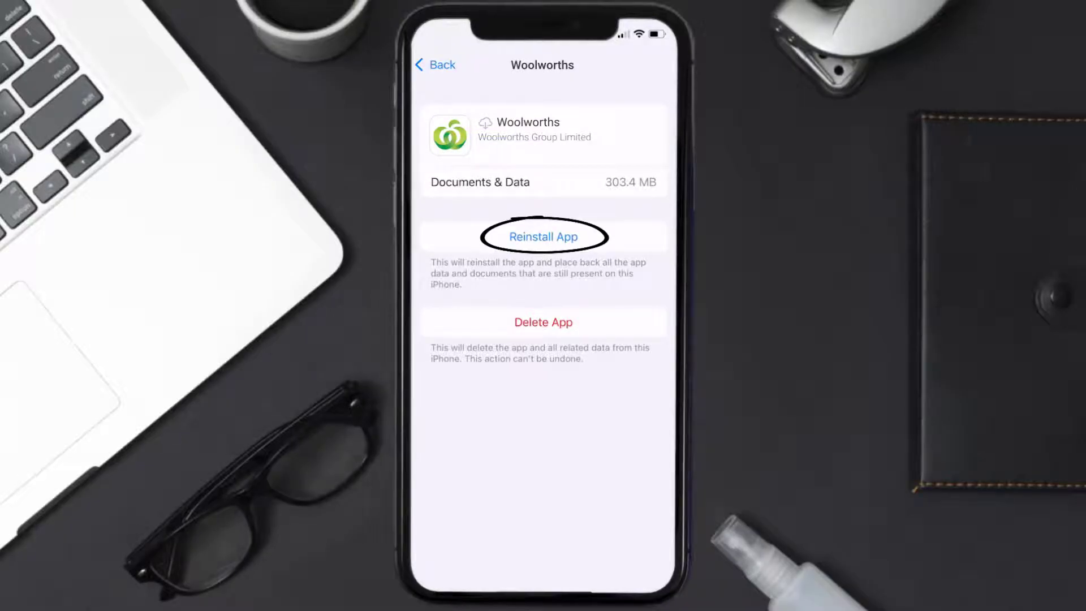
left_click(543, 237)
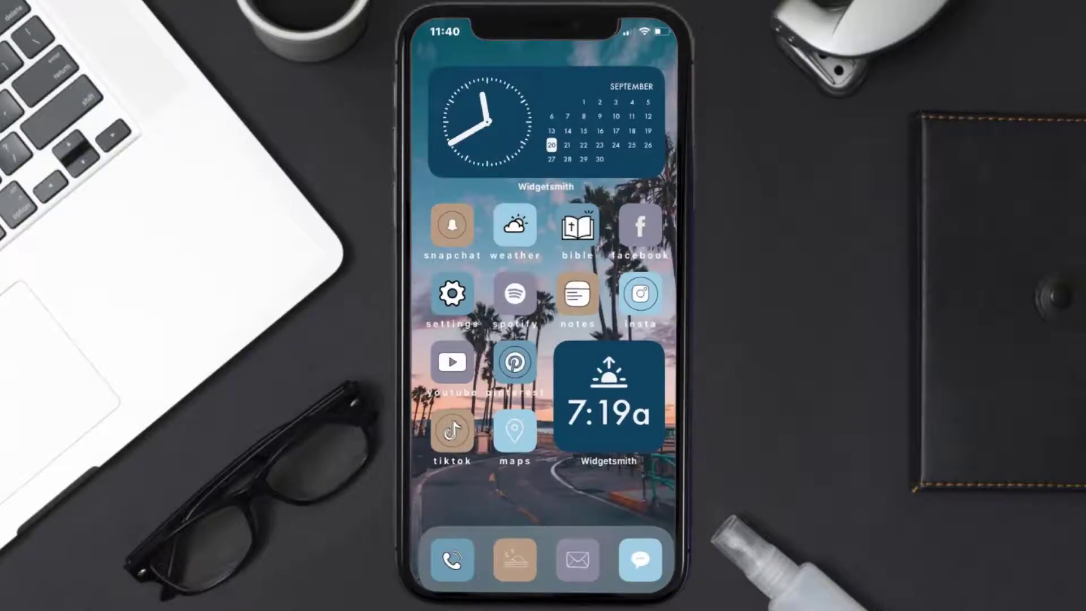
- Return to the App Store's Search page
left_click(647, 555)
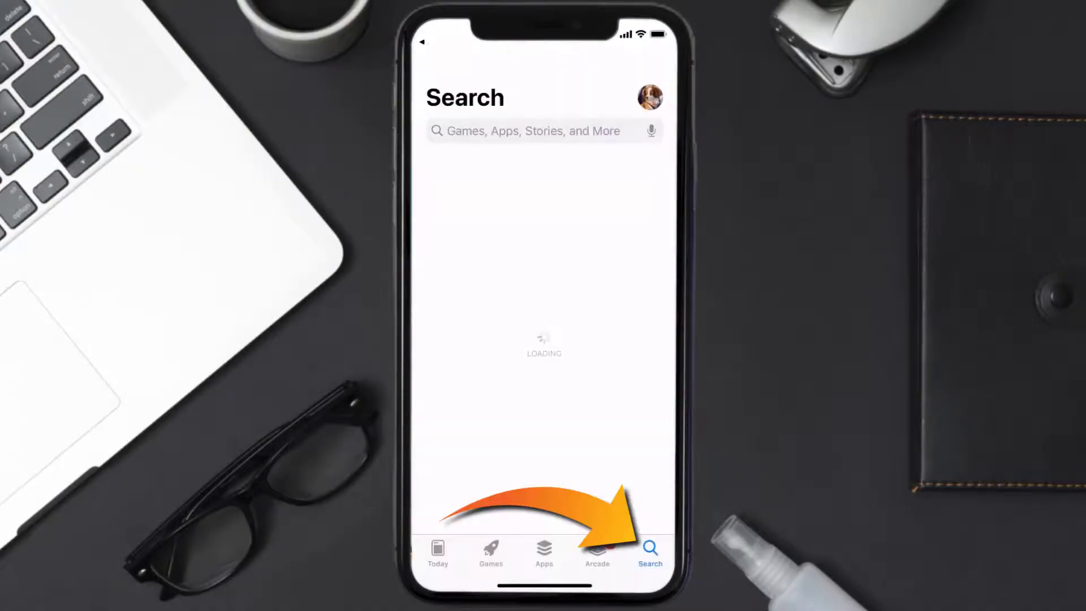
- Search for 'woolworths app' again and download Woolworths with GET
type("woolworths app")
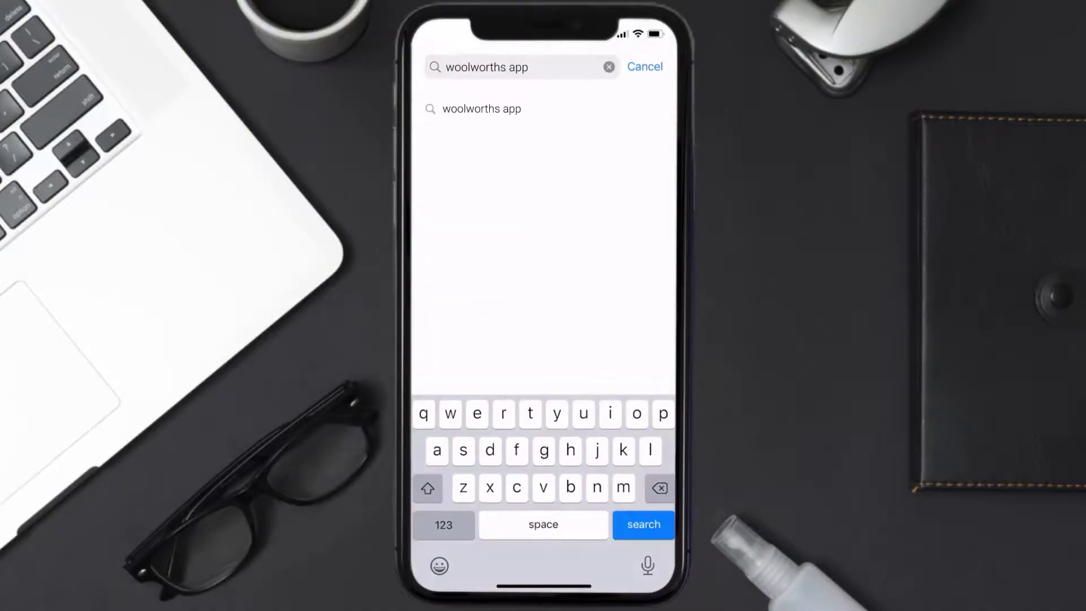
left_click(643, 524)
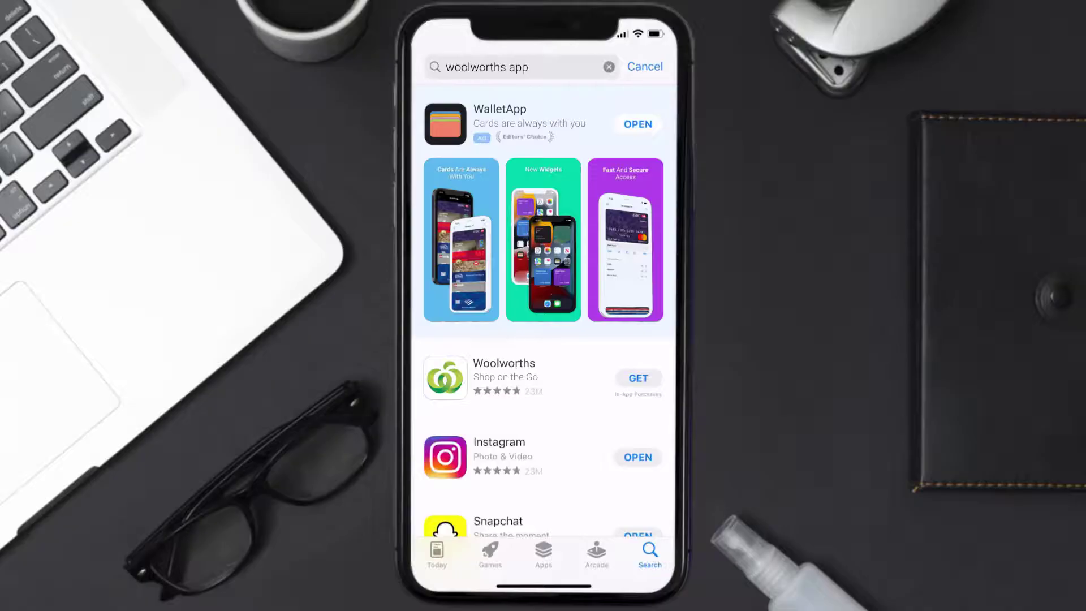
left_click(637, 378)
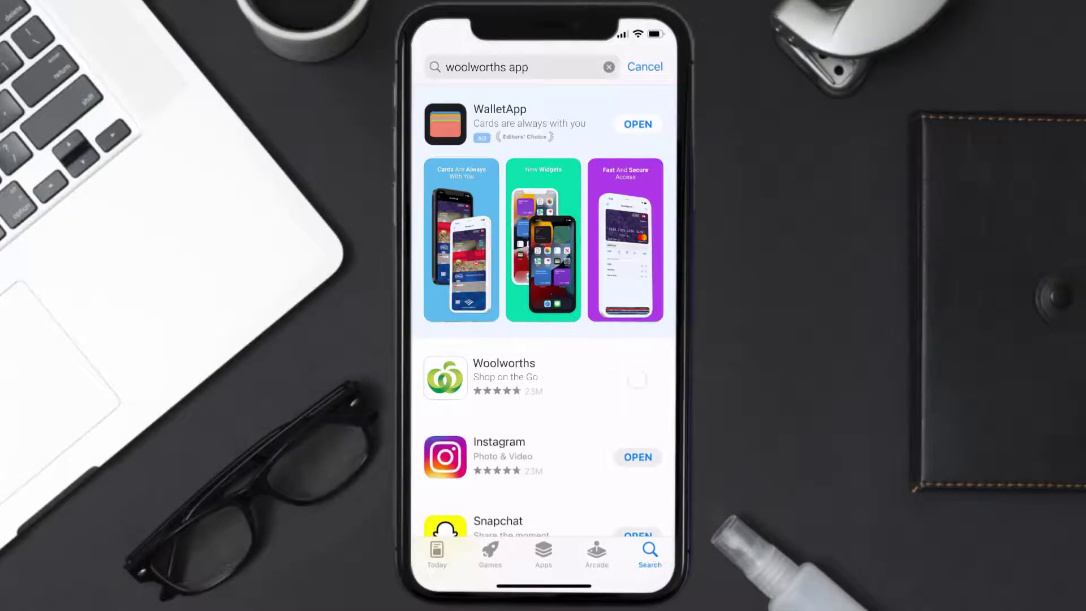